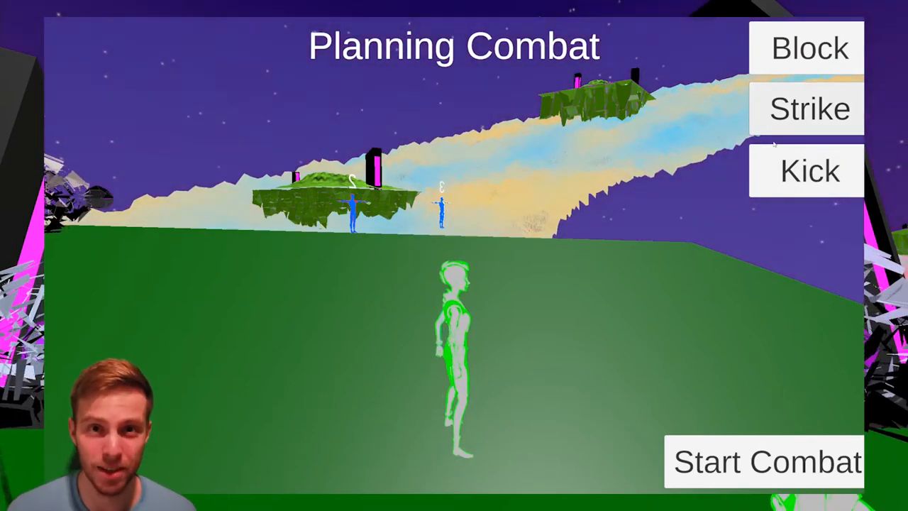
# Select Island5 under Islands, expand it and frame it closely in the Scene view
pyautogui.click(764, 462)
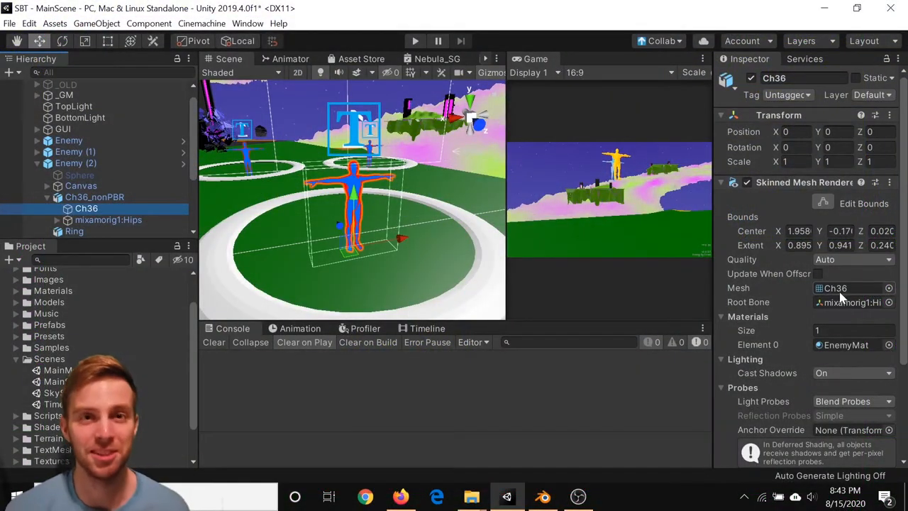
pyautogui.click(845, 345)
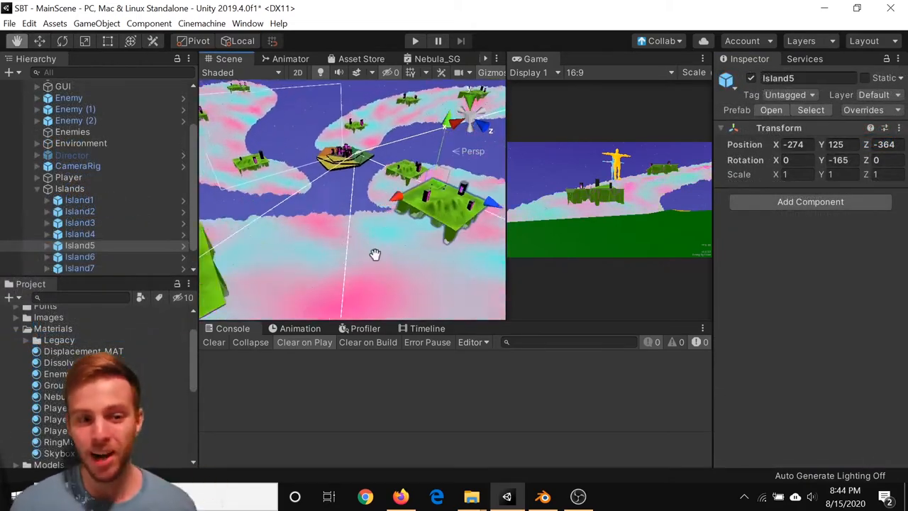
pyautogui.moveTo(375, 255); pyautogui.dragTo(319, 262)
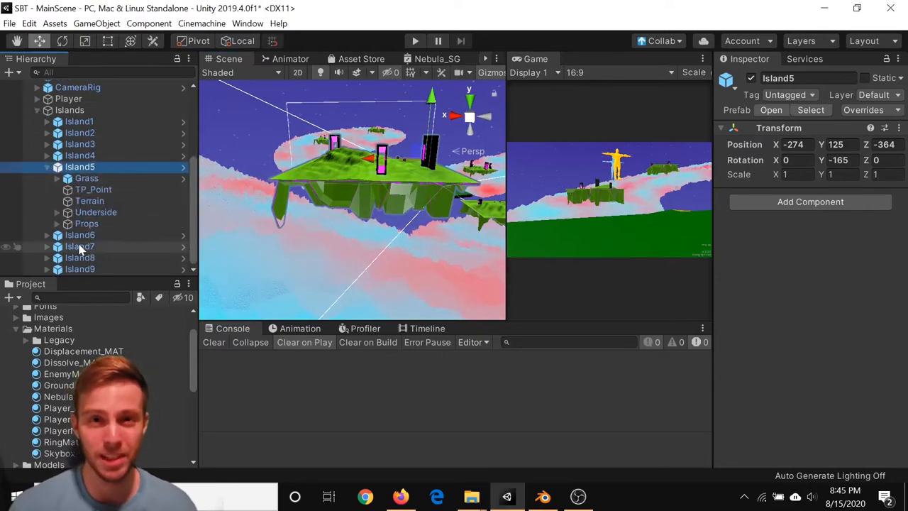
pyautogui.click(542, 497)
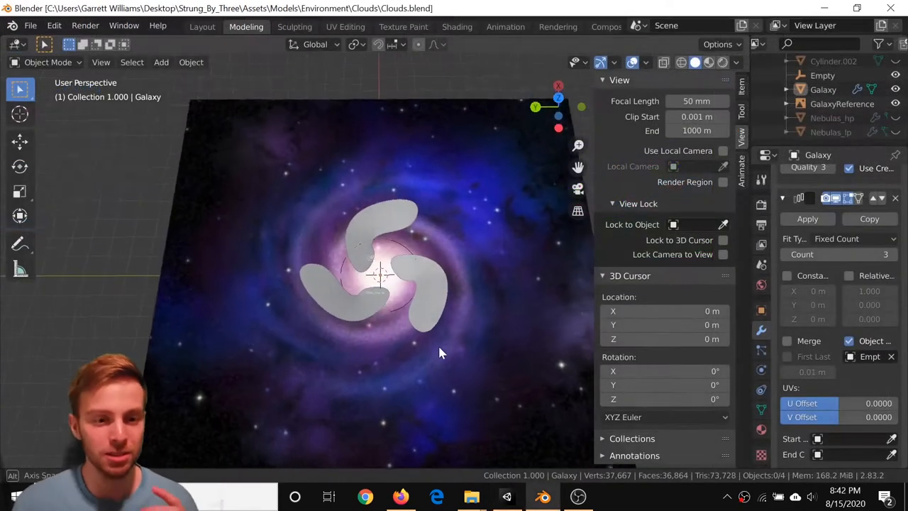
pyautogui.moveTo(440, 353); pyautogui.dragTo(447, 339)
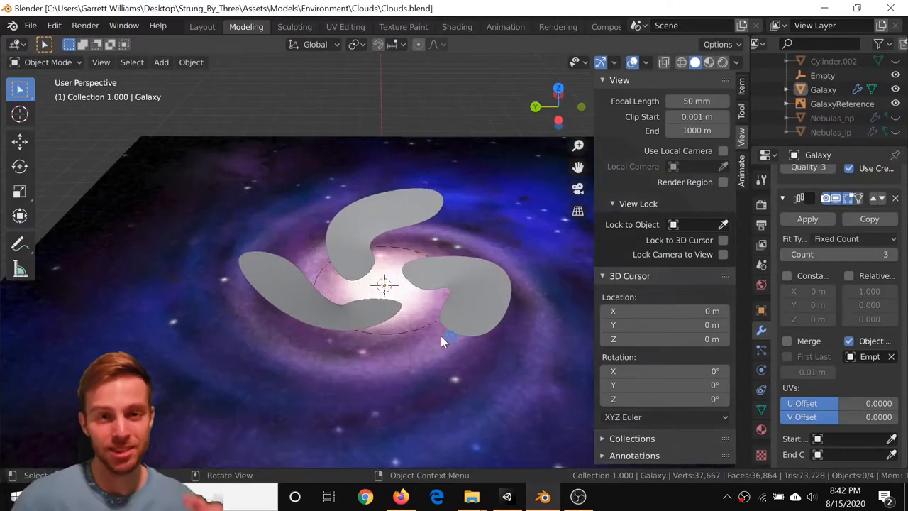
pyautogui.press('Tab')
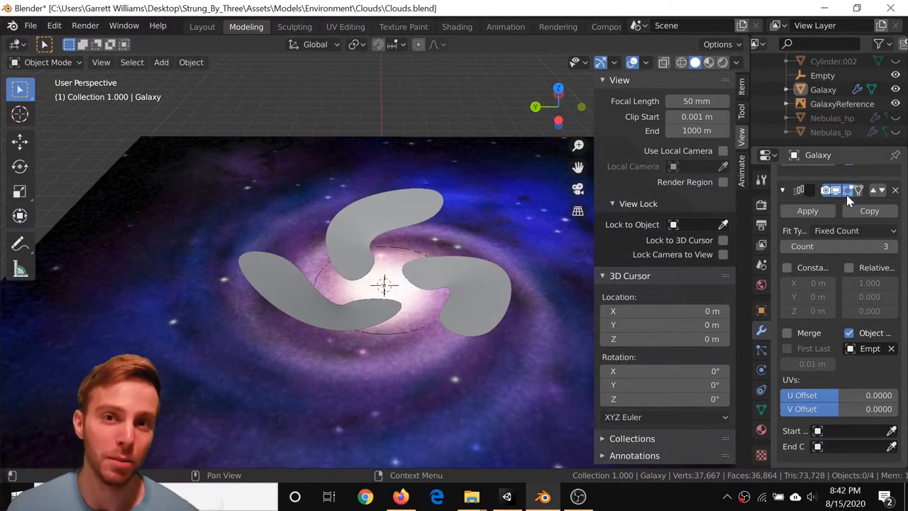
pyautogui.click(507, 497)
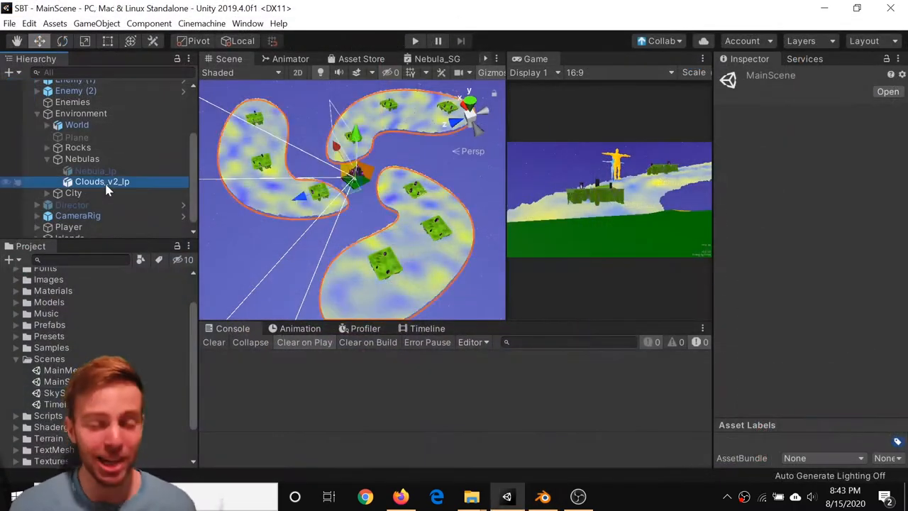
# Select Clouds_v2_lp under Environment > Nebulas to show its Galaxy mesh and Nebula material
pyautogui.click(102, 182)
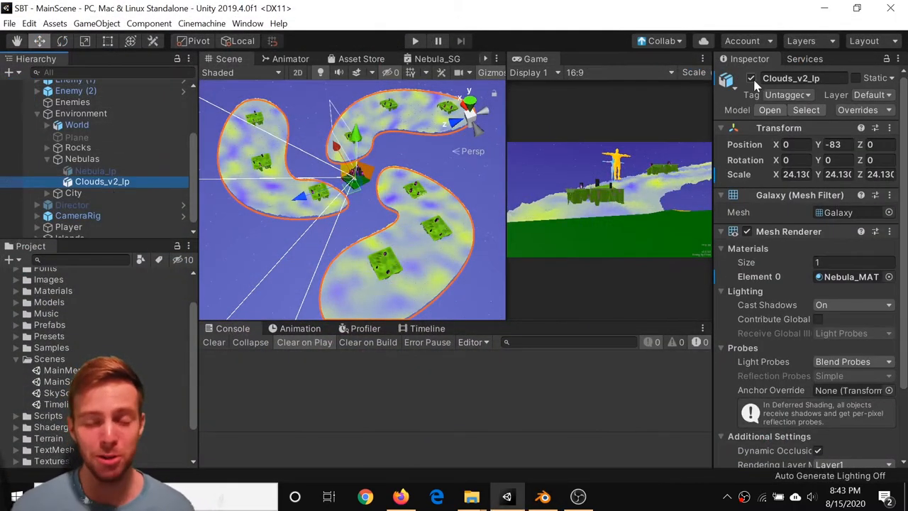
pyautogui.click(97, 170)
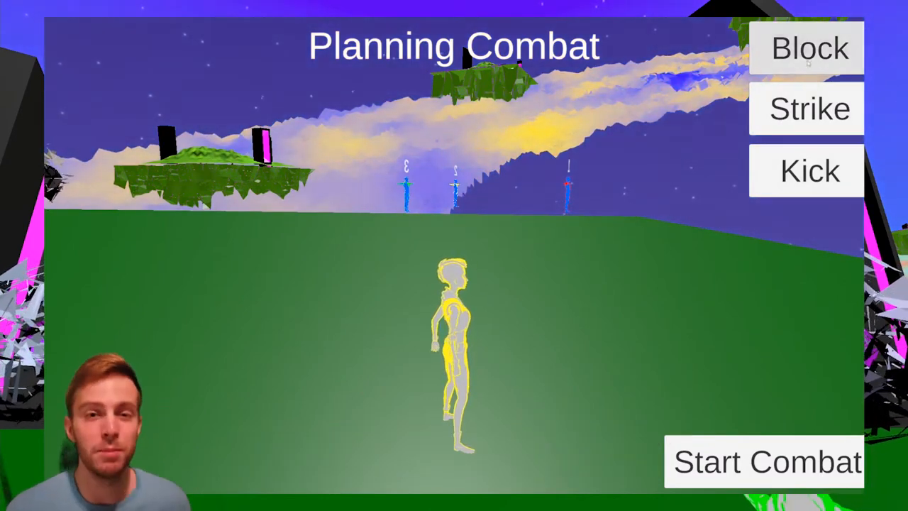
pyautogui.click(763, 462)
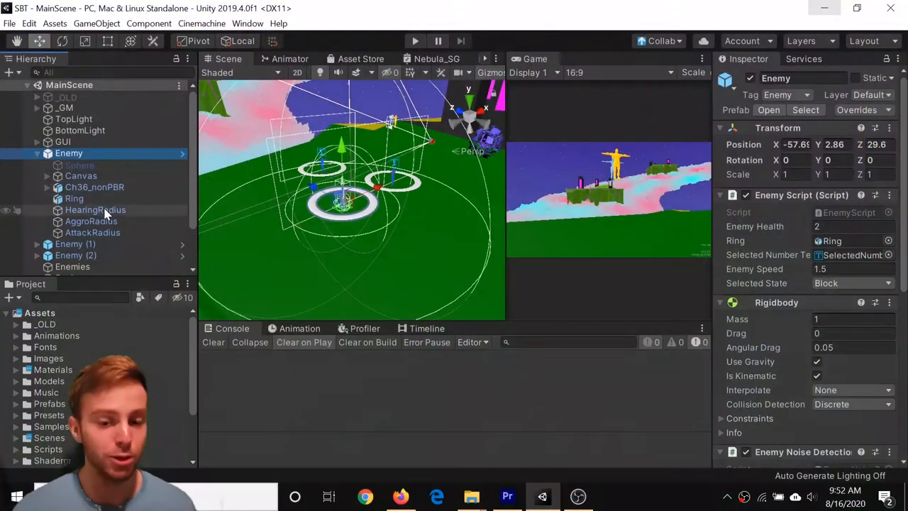
# Inspect the Enemy's HearingRadius layer, then AggroRadius and AttackRadius triggers, and start a play test
pyautogui.click(95, 210)
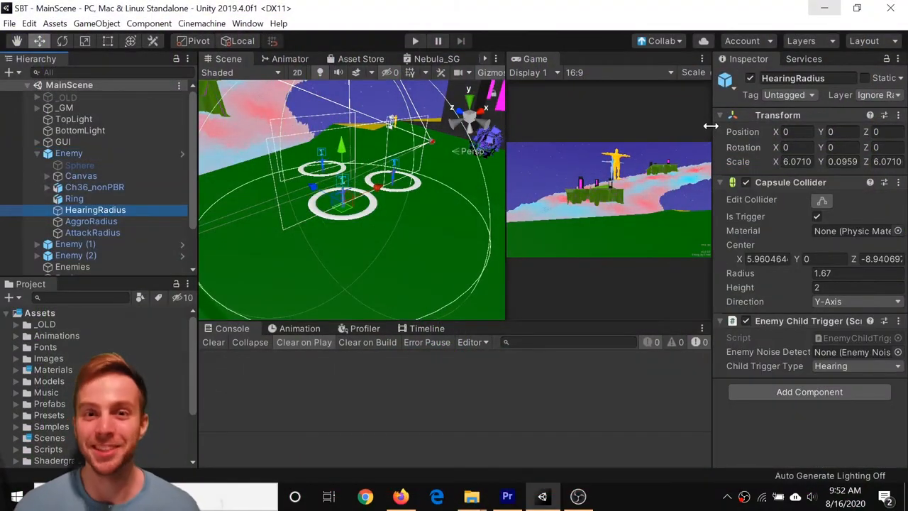
pyautogui.click(880, 93)
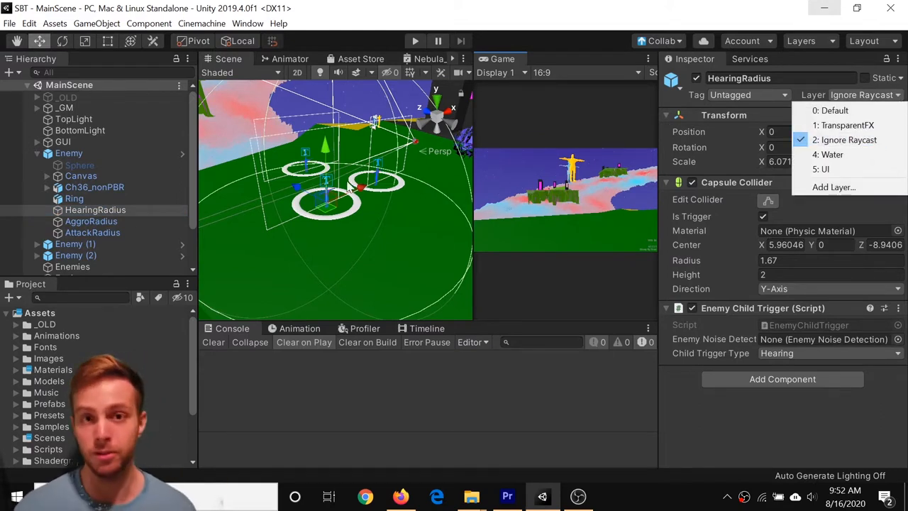
pyautogui.click(91, 222)
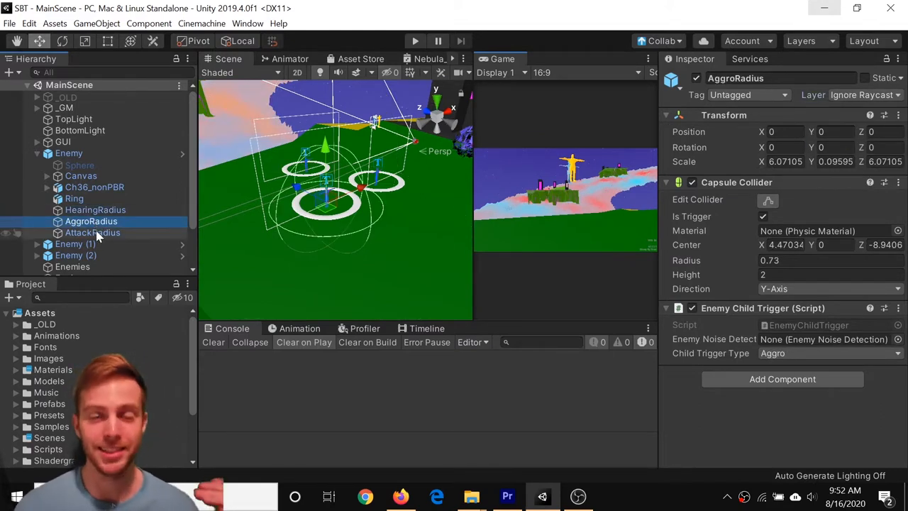
pyautogui.click(92, 232)
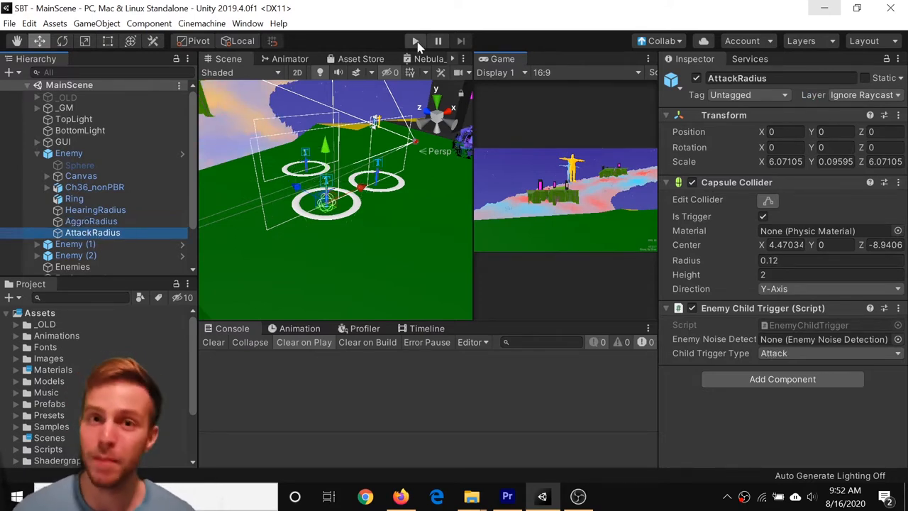
pyautogui.click(414, 40)
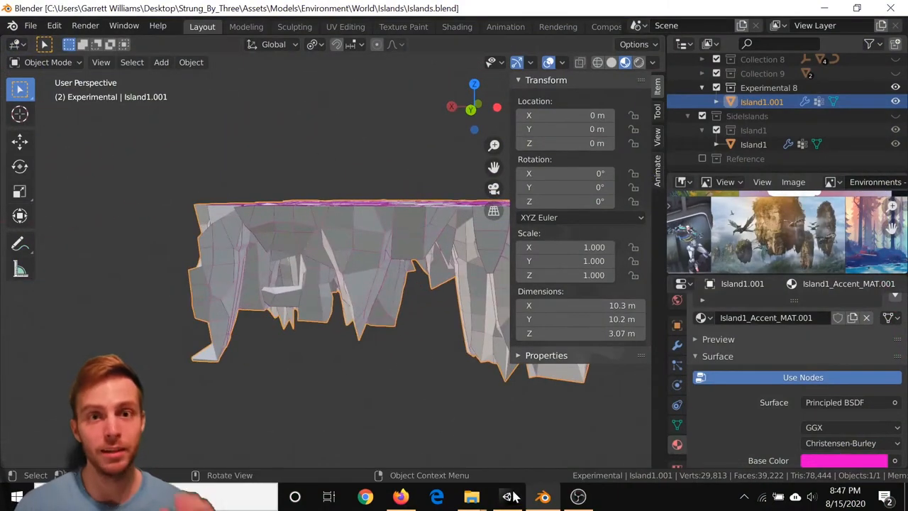
pyautogui.click(506, 497)
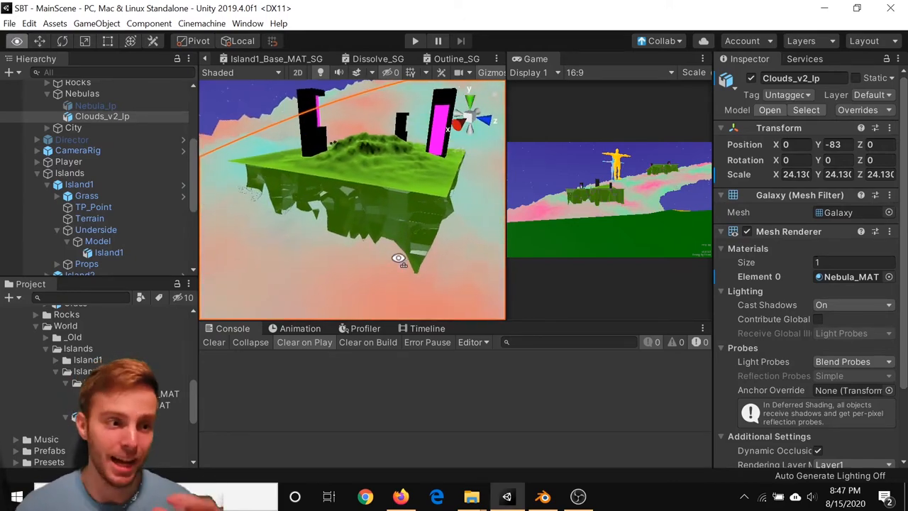
# Stop the play test before expanding Islands > Island1 > Underside > Model
pyautogui.click(414, 40)
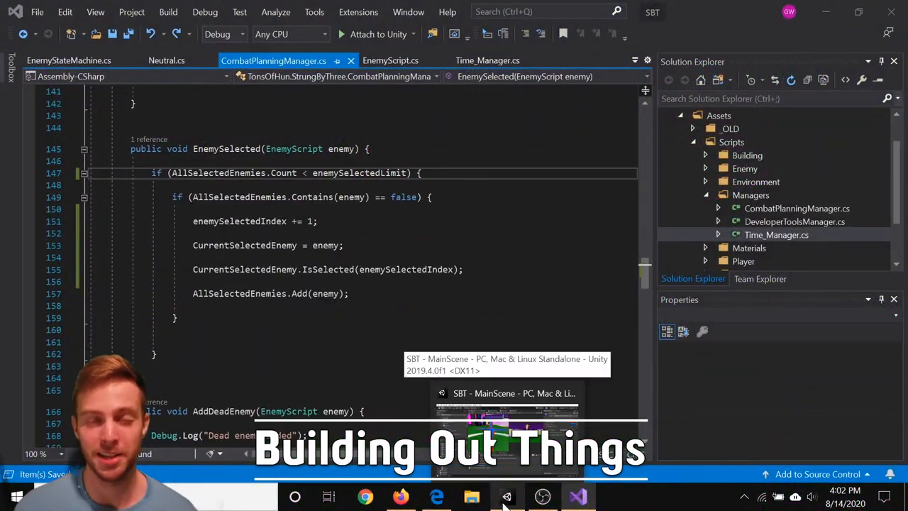
# Stop testing in Unity and switch to the browser's 'Does Unity have material instances' question
pyautogui.click(507, 496)
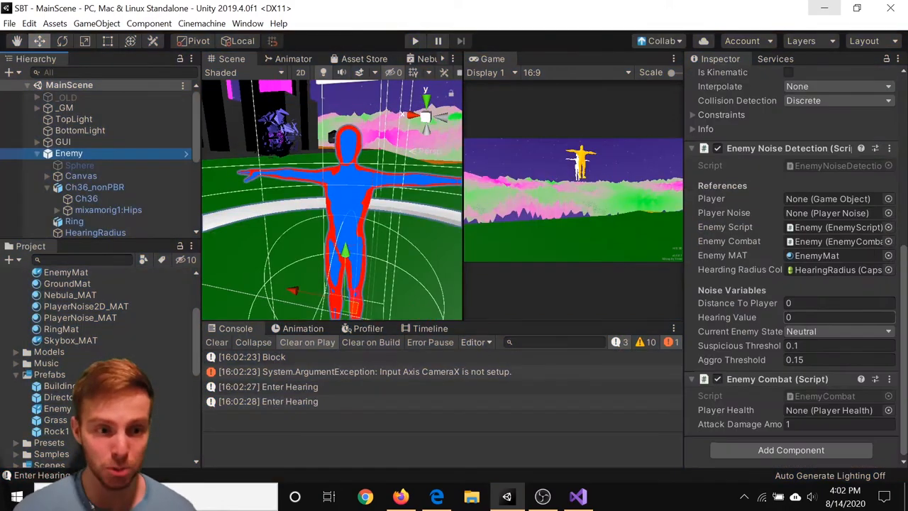
pyautogui.click(414, 40)
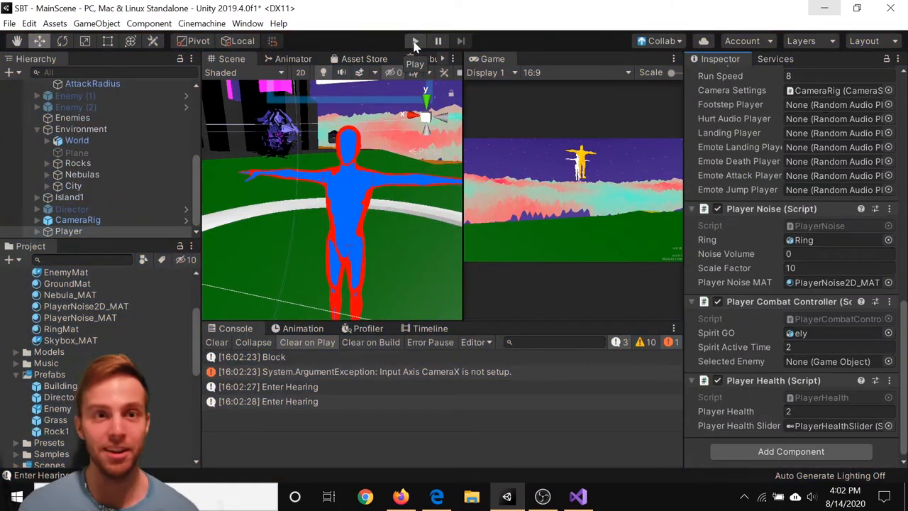
pyautogui.click(66, 273)
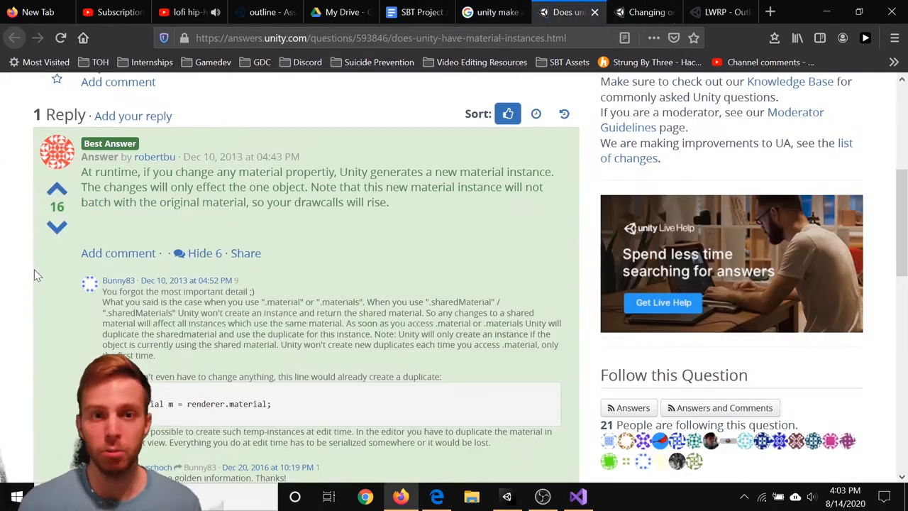
# Read a second Unity Answers thread, then switch to EnemyScript.cs to add 'public Material EnemyMAT;'
pyautogui.click(577, 497)
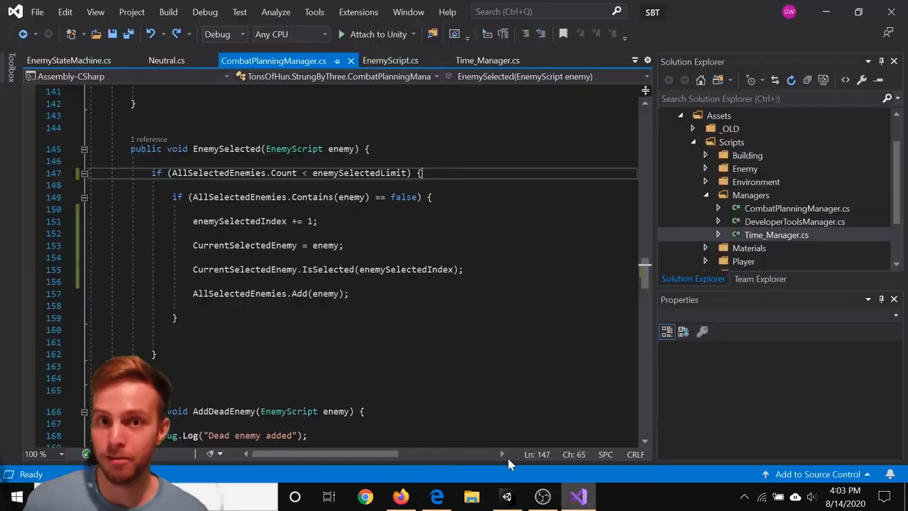
pyautogui.click(390, 60)
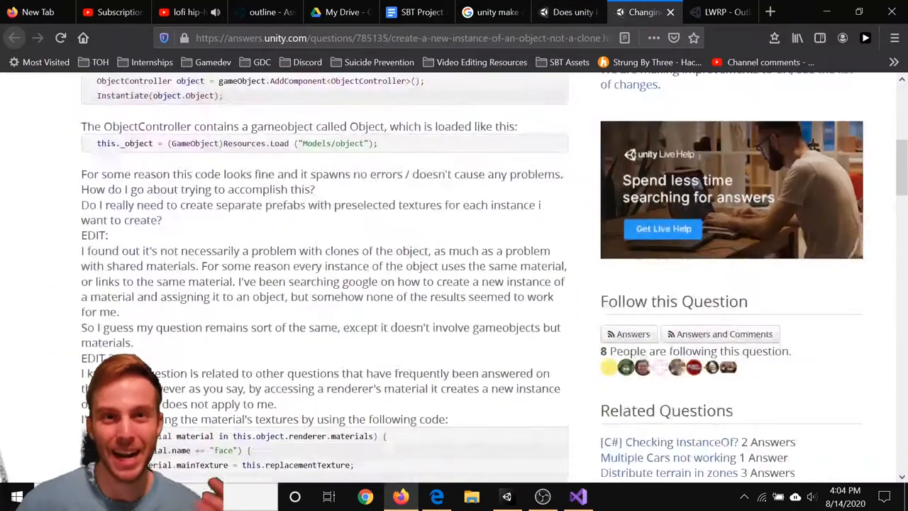
pyautogui.click(577, 496)
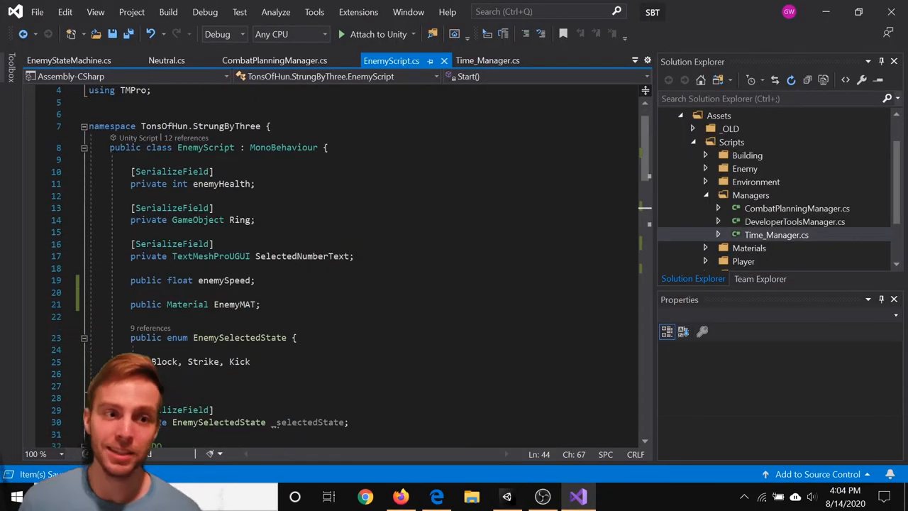
# Play-test with EnemyMat assigned and confirm the Enemy's Skinned Mesh Renderer shows EnemyMat (Instance)
pyautogui.click(507, 497)
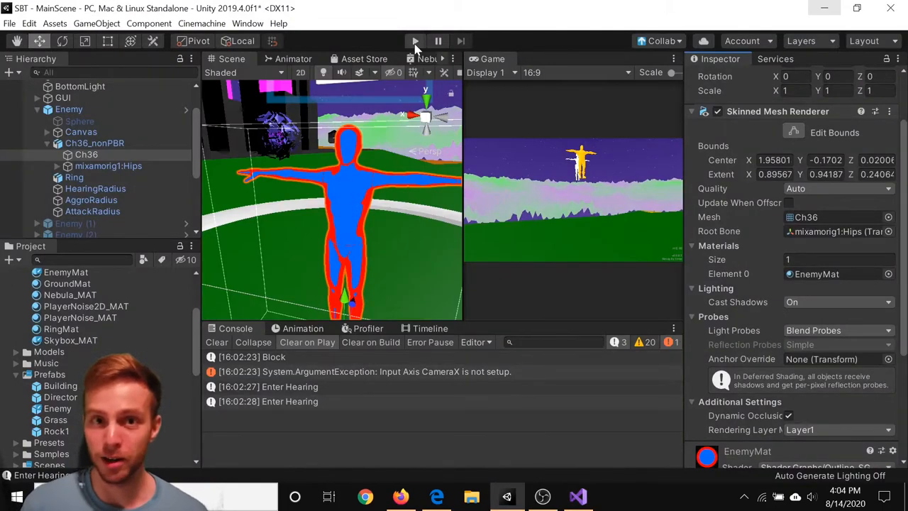
pyautogui.click(415, 40)
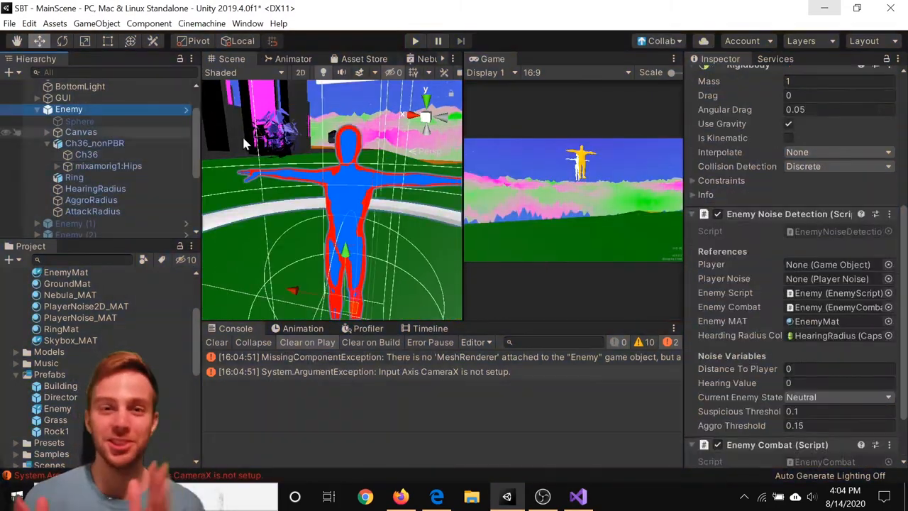
pyautogui.click(578, 497)
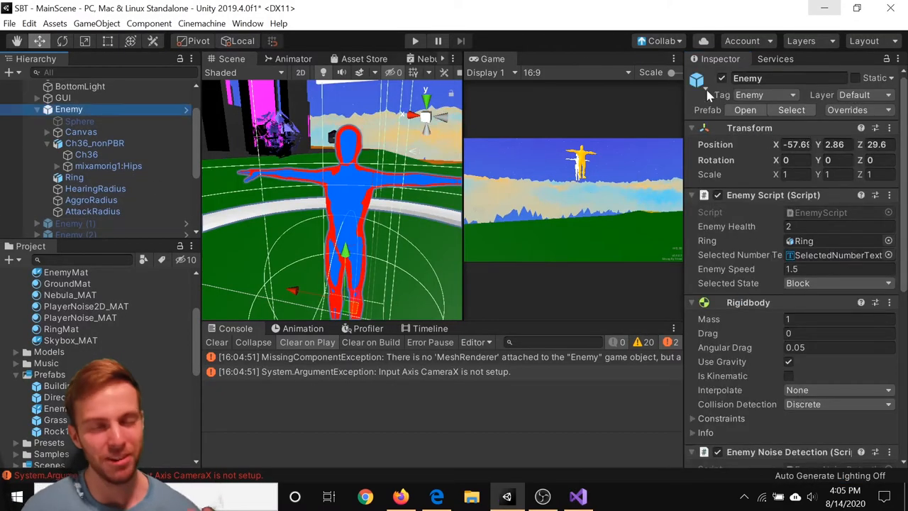
pyautogui.click(415, 40)
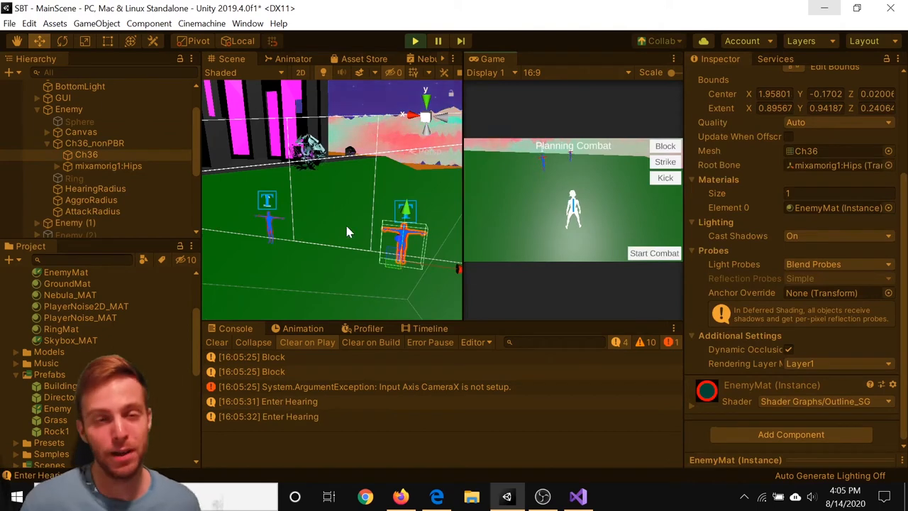
pyautogui.click(81, 131)
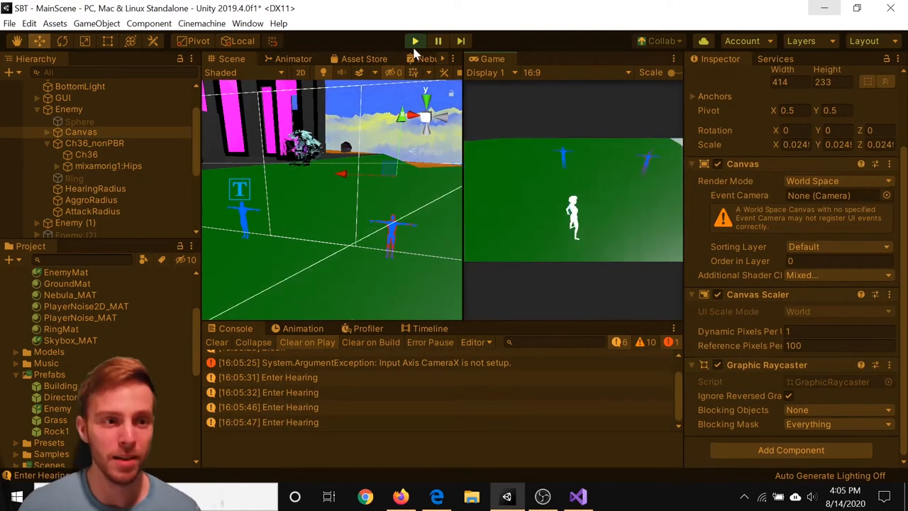
pyautogui.click(579, 496)
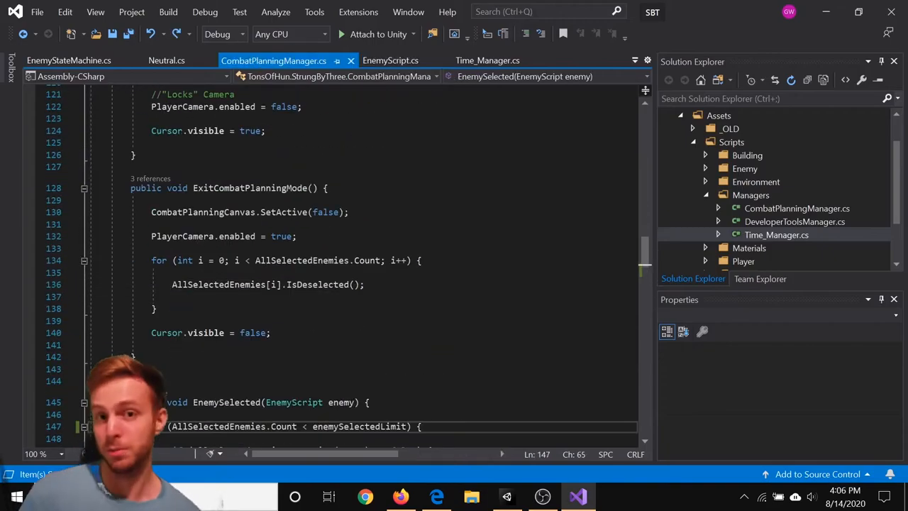
# Add the SkinnedMeshRenderer material grab and IsDeselected() to EnemyScript.Start, then play-test combat planning
pyautogui.scroll(-3)
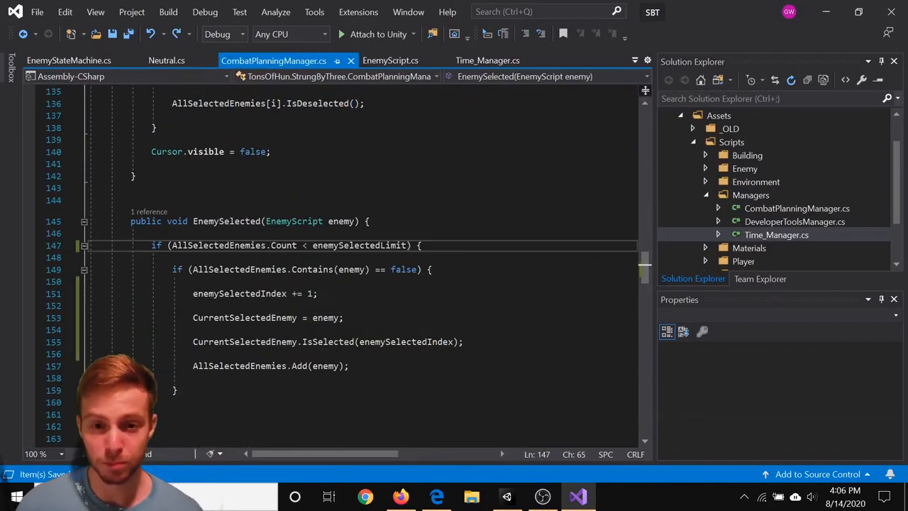
pyautogui.write('curr')
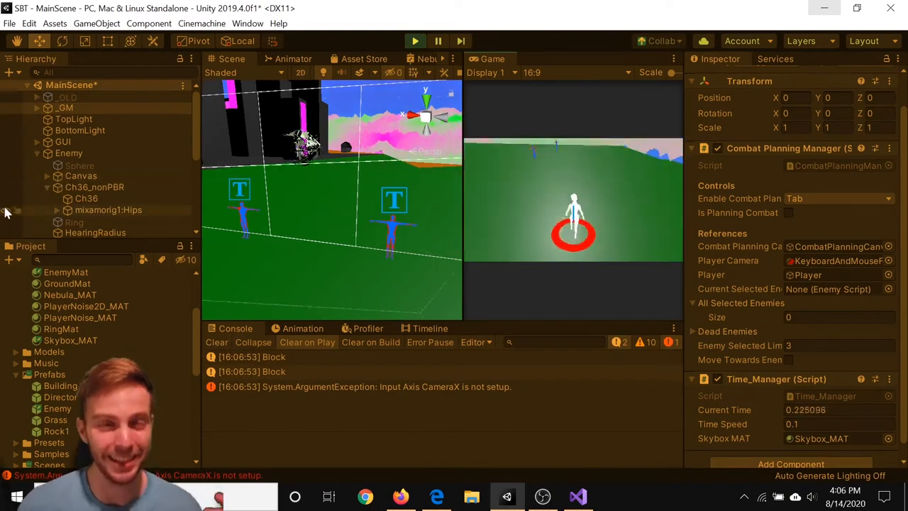
pyautogui.click(577, 496)
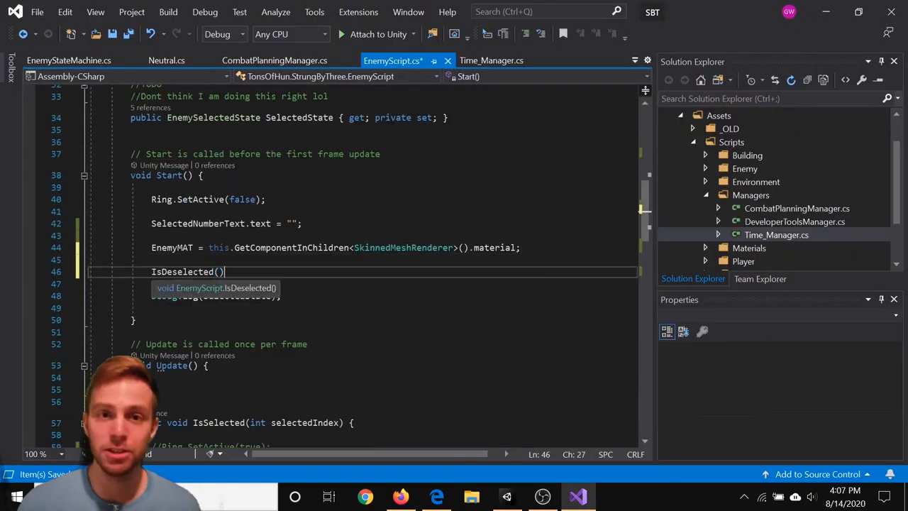
pyautogui.click(506, 497)
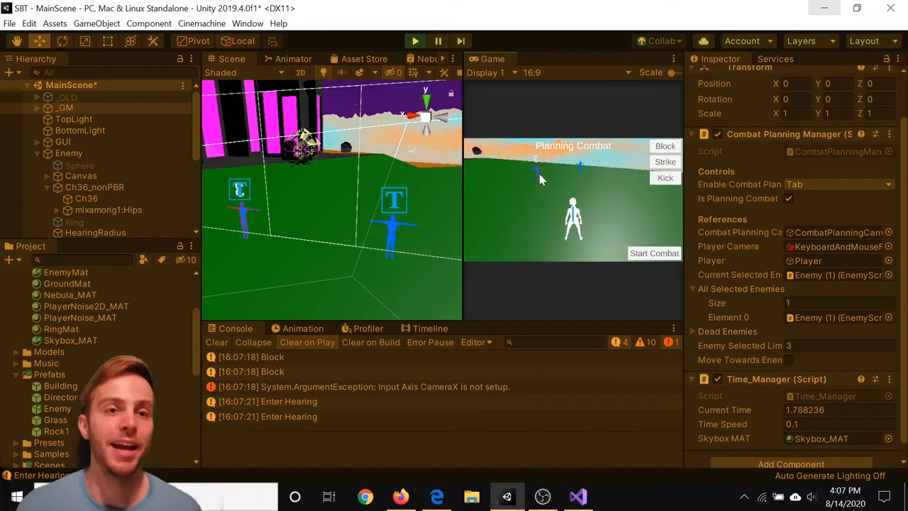
pyautogui.click(577, 496)
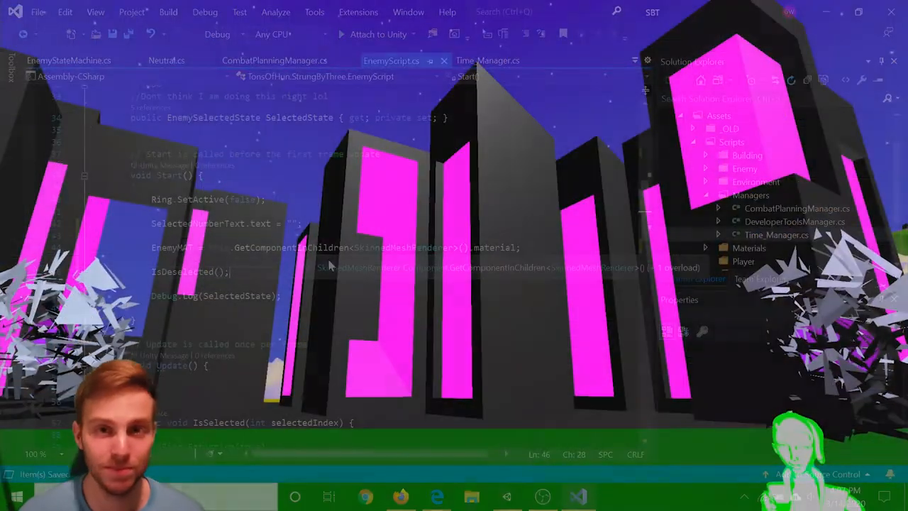